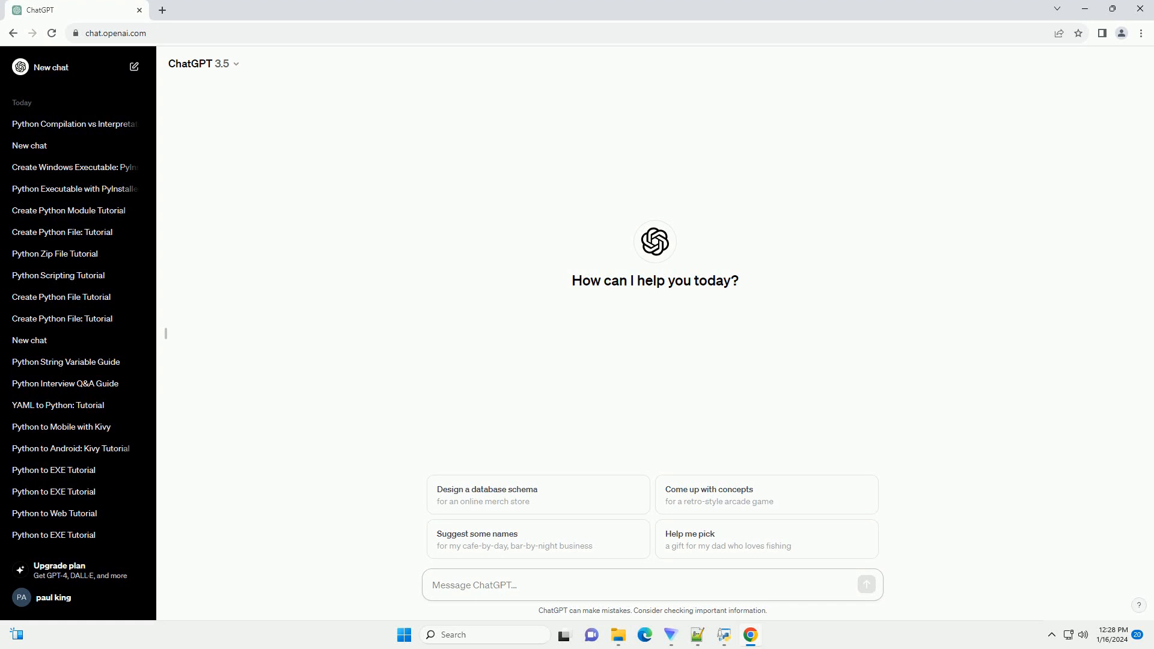
Send a prompt asking how Python's if and if-else statements differ, with code examples
left_click(476, 584)
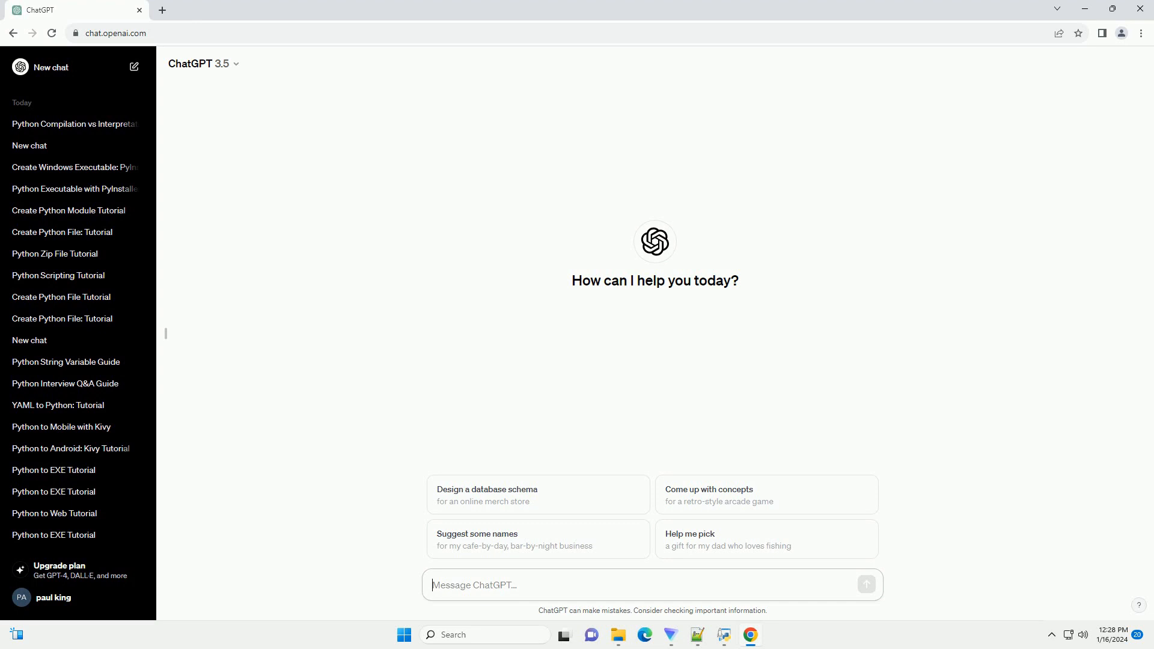
key("Enter")
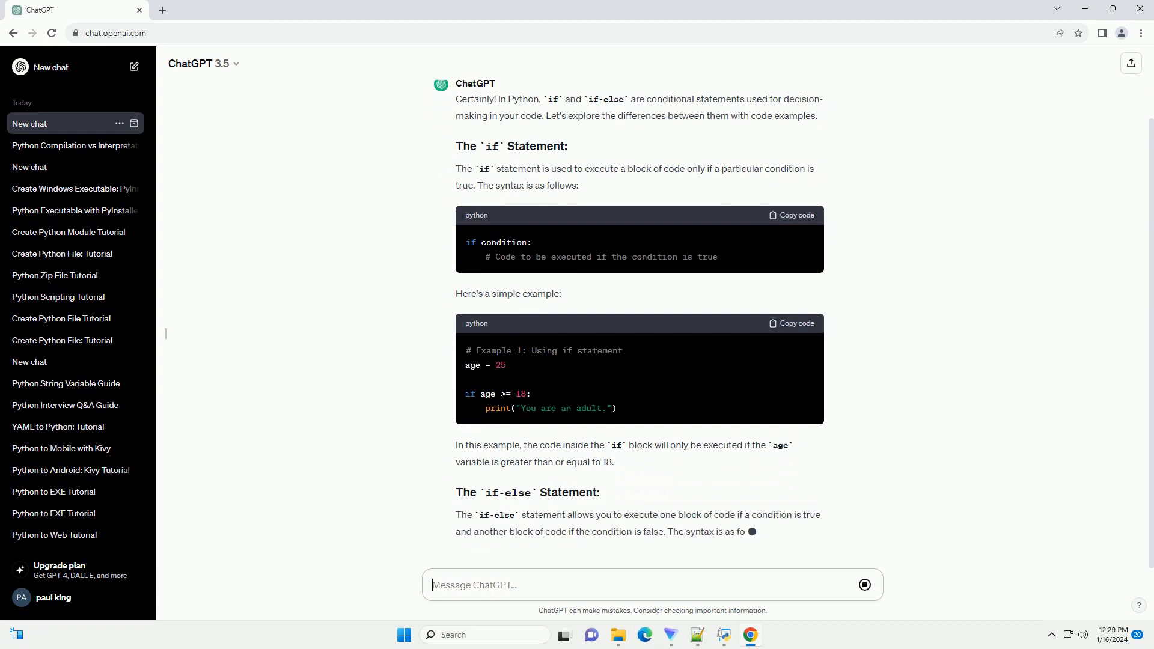
Scroll down through the streaming answer past the if-else example to the key differences
scroll("down", 3)
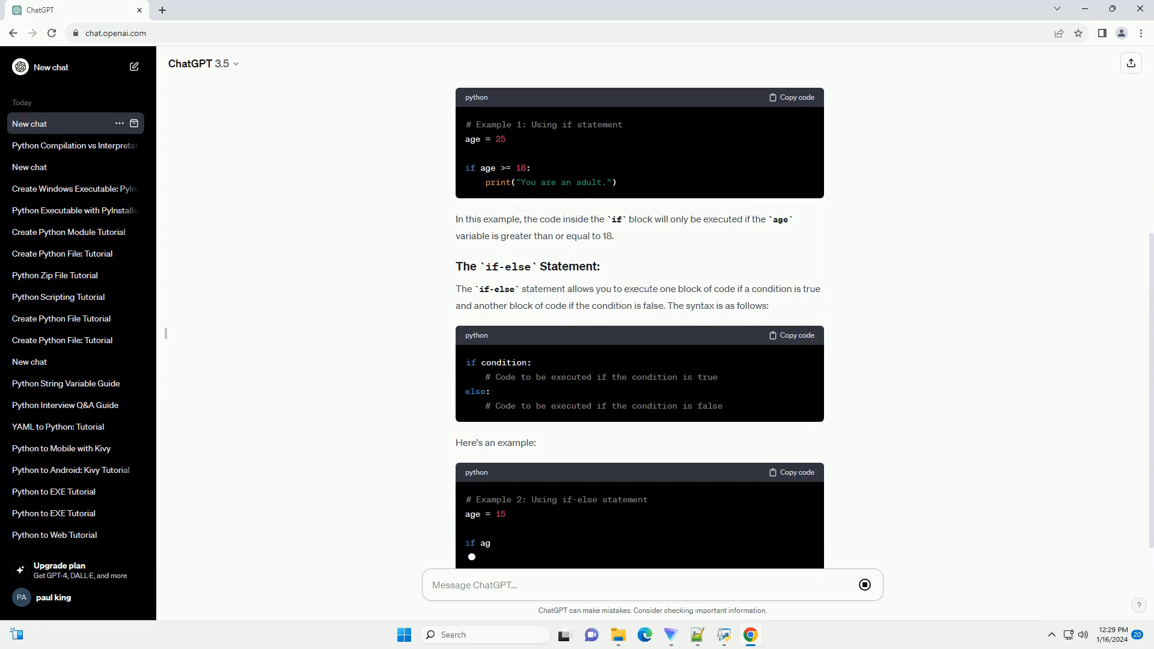
scroll("down", 3)
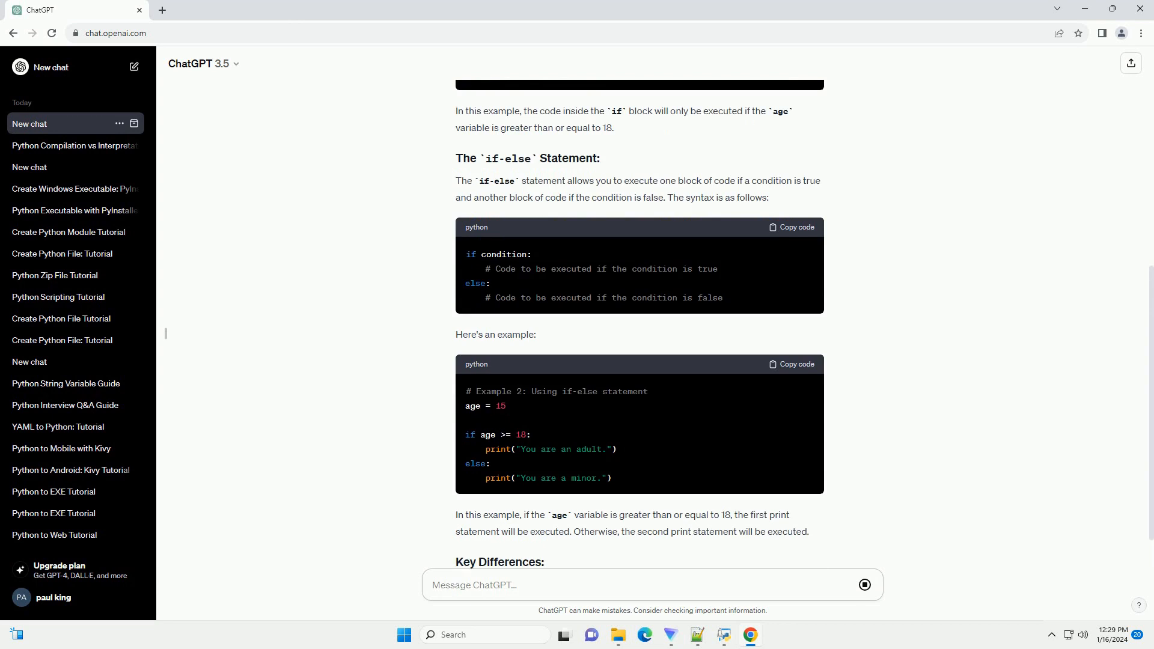
scroll("down", 3)
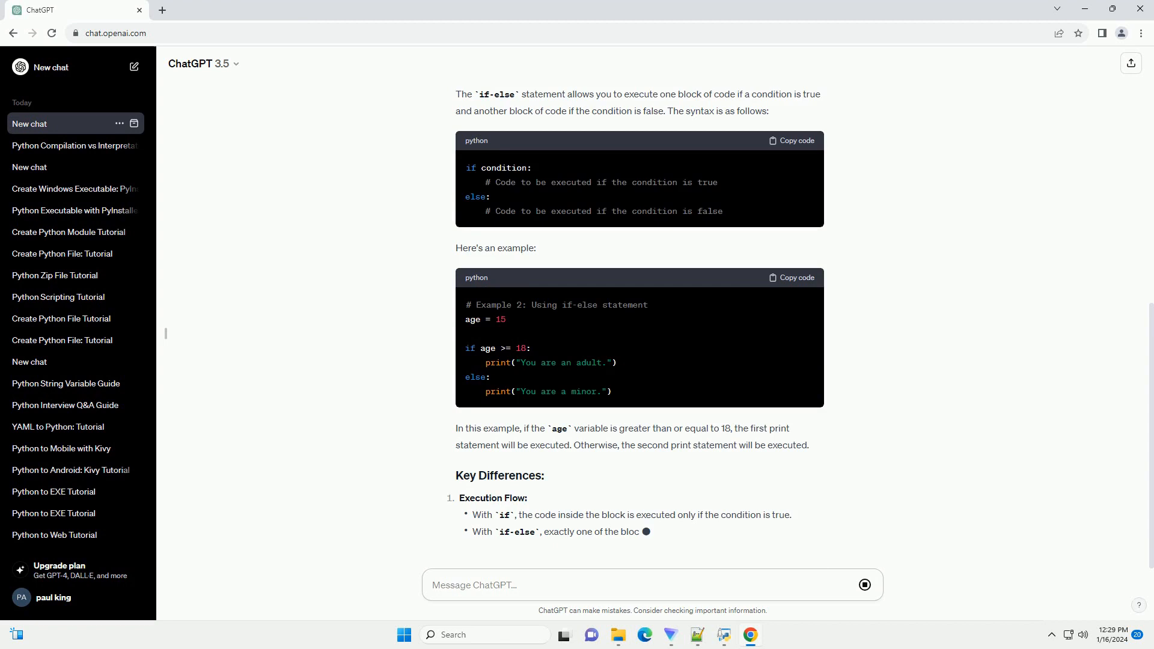
scroll("down", 3)
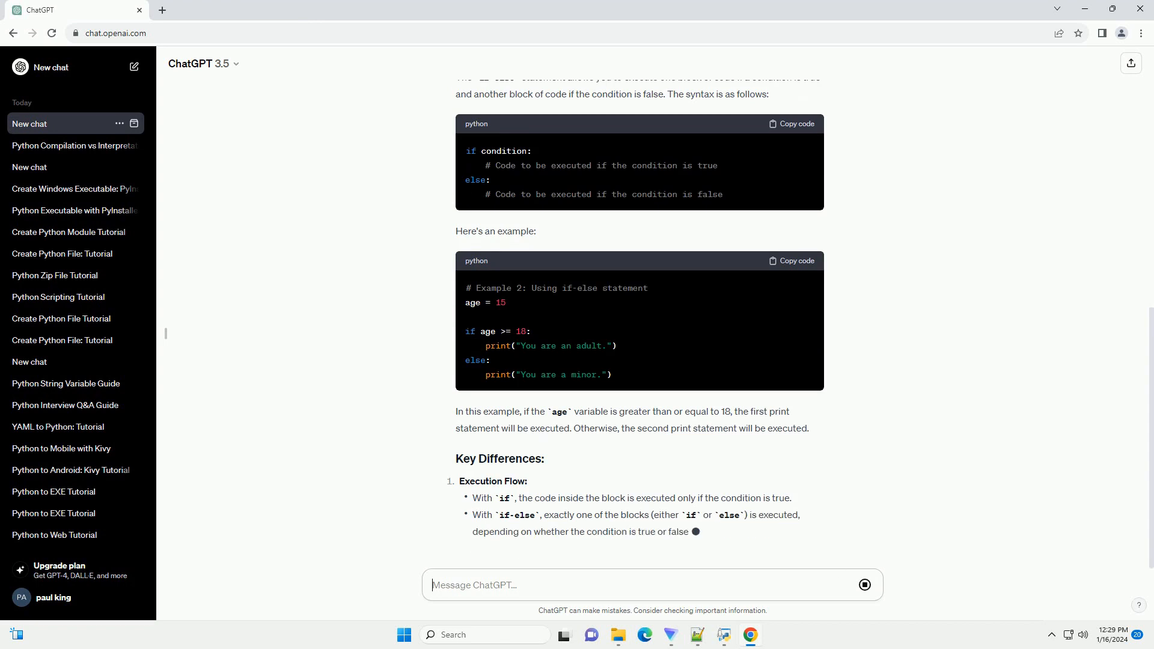
scroll("down", 3)
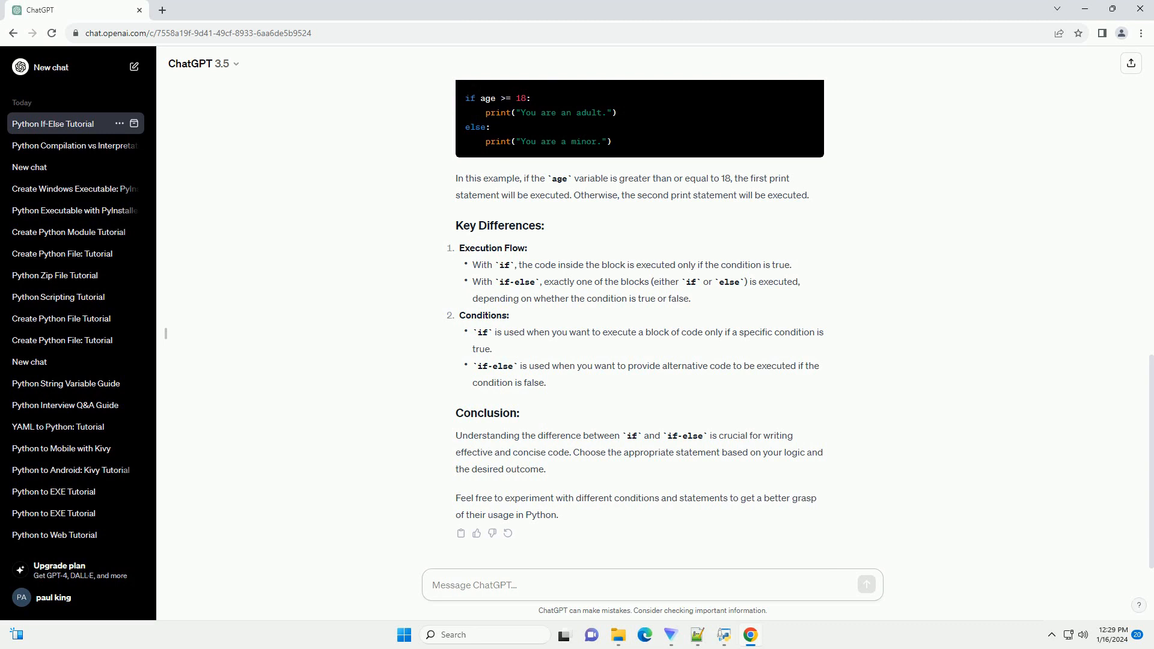
Place the cursor in the message box for a follow-up after the conclusion finishes
left_click(551, 585)
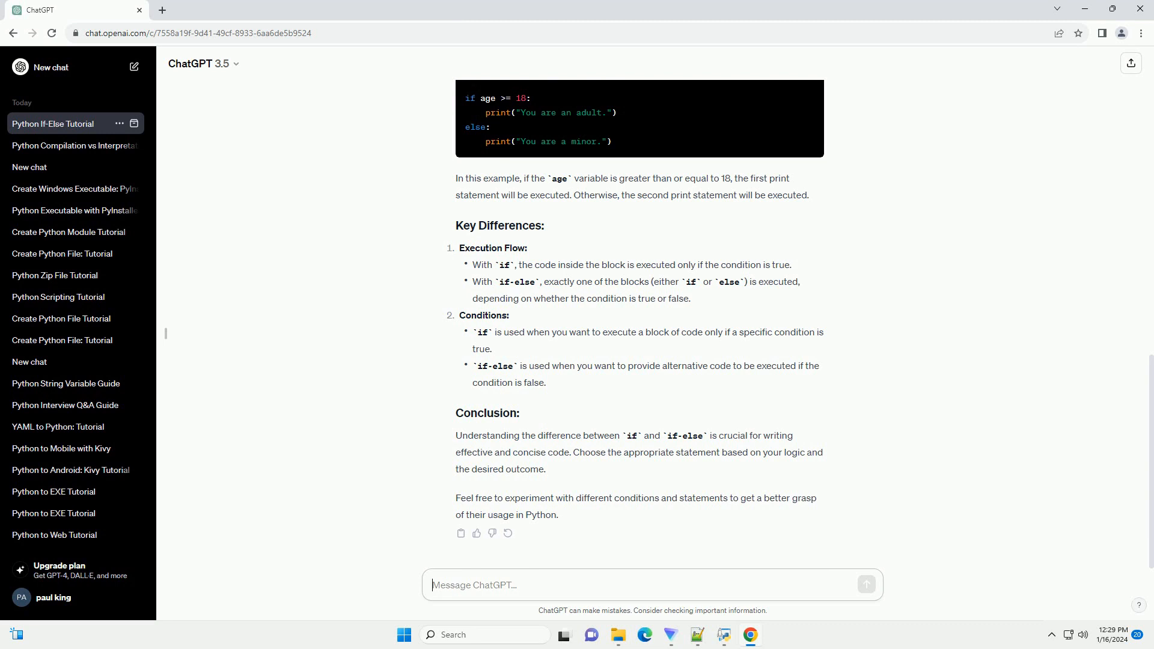